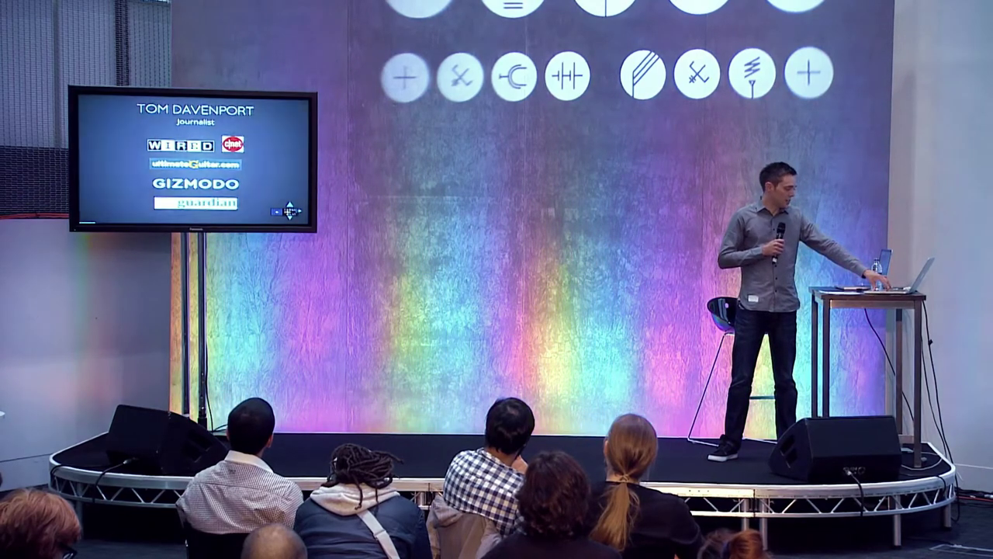
Advance the presentation to the 'Former recording engineer' slide with the studio mixing-desk photo.
left_click(892, 275)
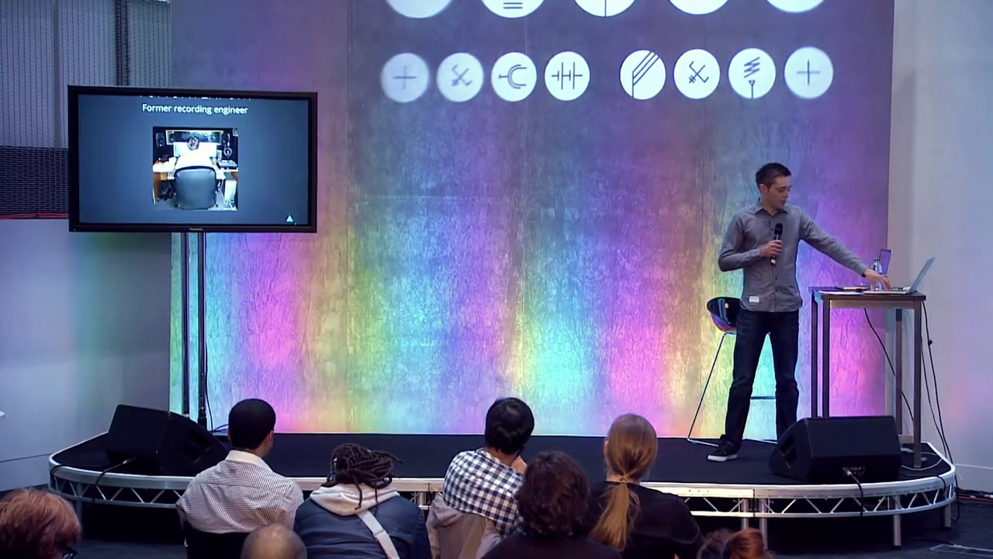